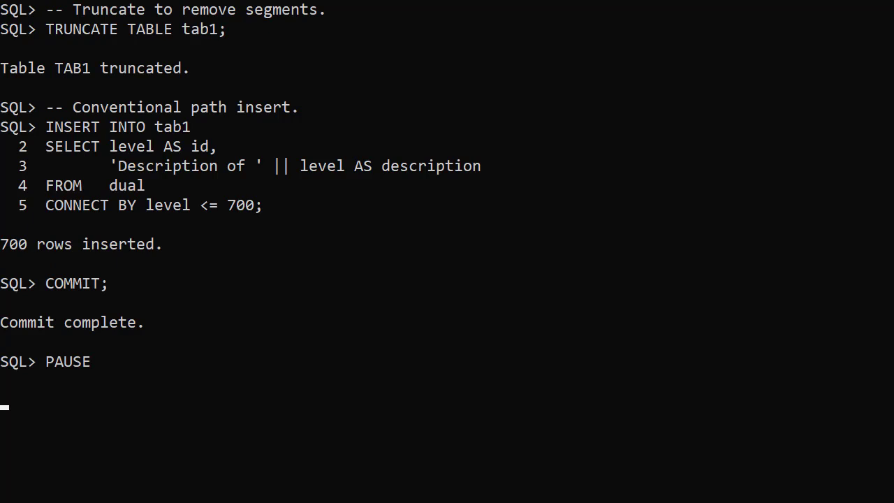
Step: Resume the script so user_tables reports TAB1 NUM_ROWS still 500, then continue to the delete/reinsert
key(enter)
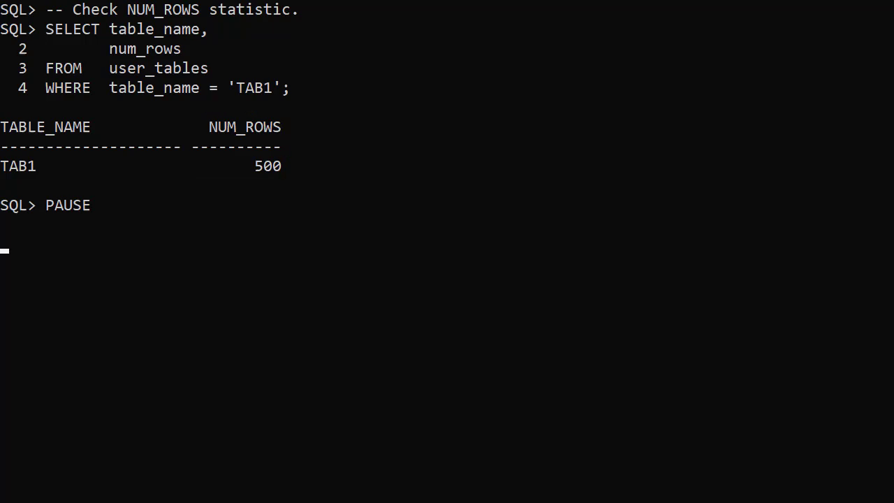
key(enter)
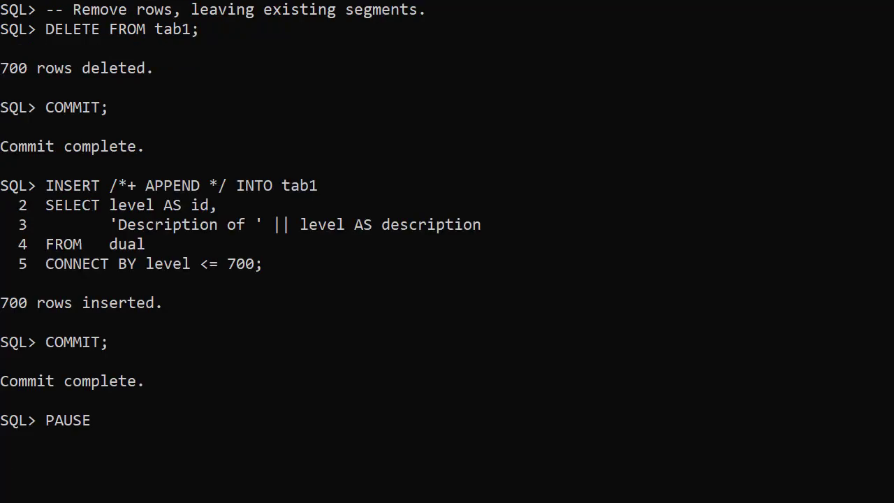
Step: Continue past the pause after the 700-row APPEND insert and commit on TAB1
key(enter)
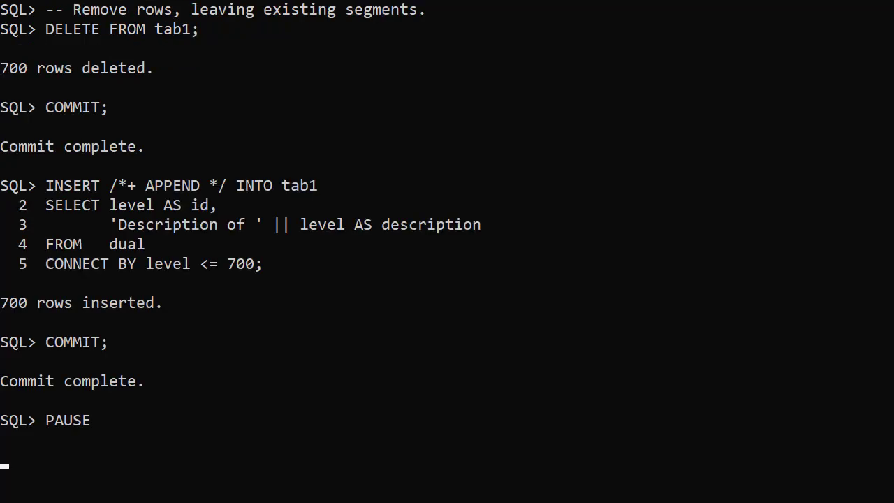